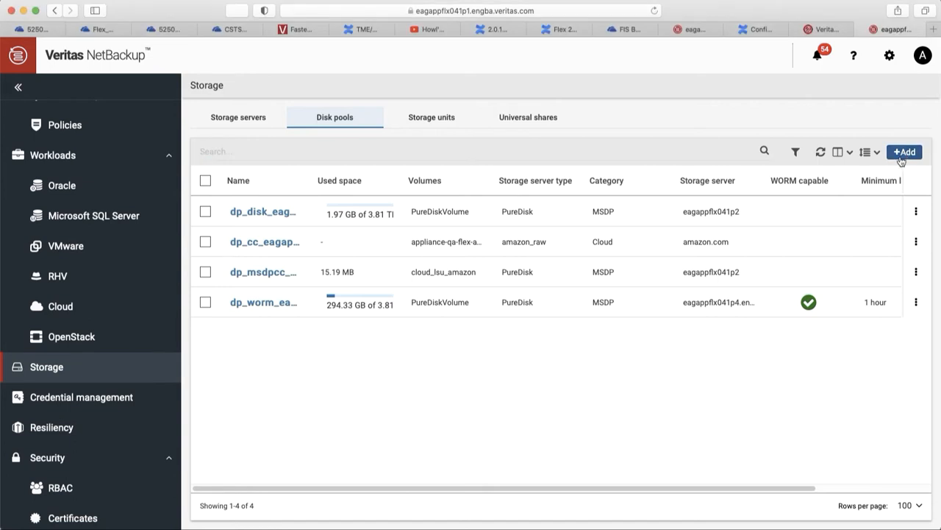
Add a new disk pool on storage server eagappflx041p2
click(904, 152)
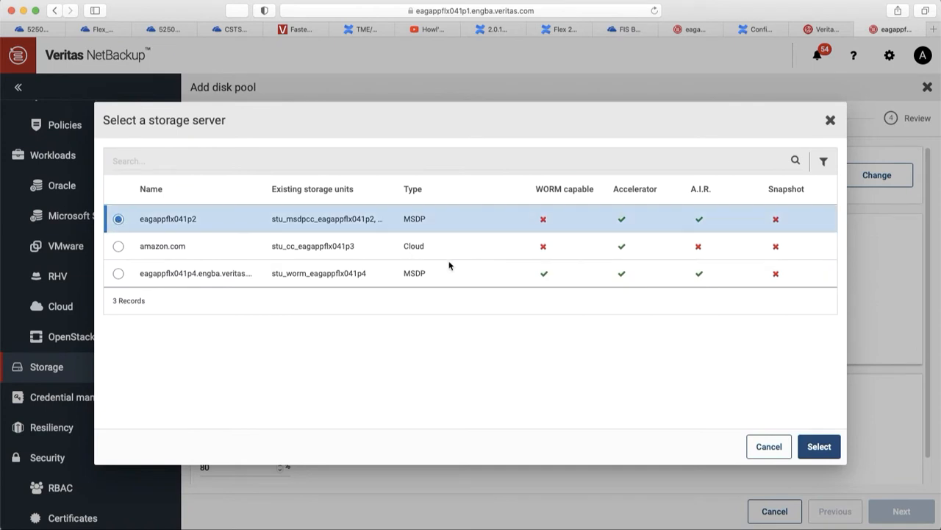
click(820, 447)
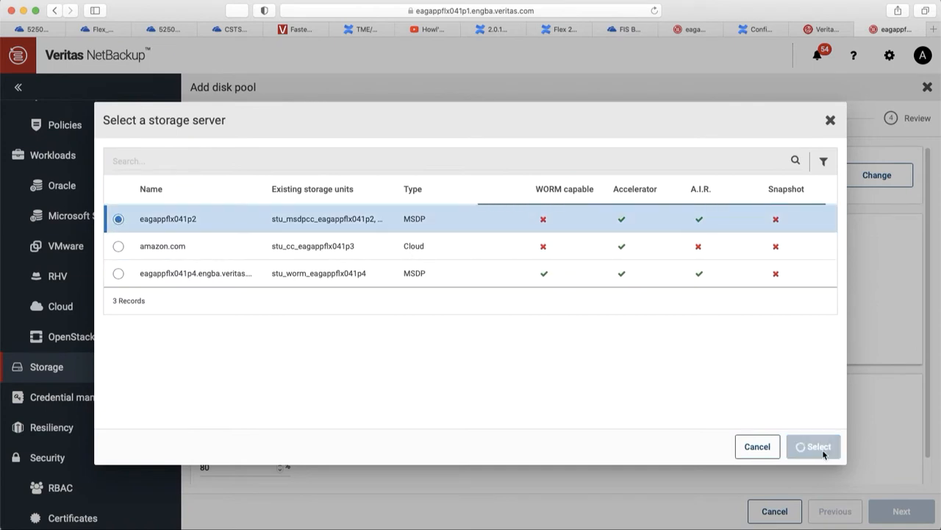
click(814, 446)
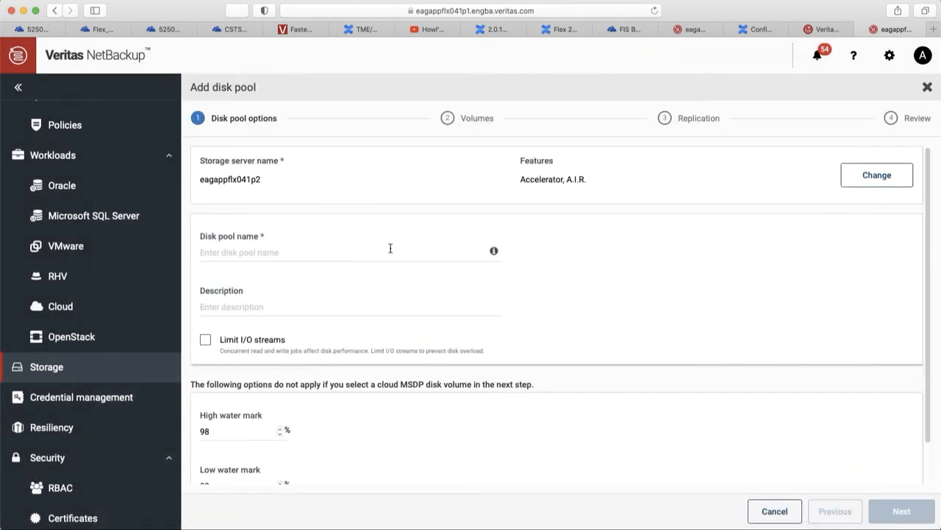
Enter AWSDEMO as the disk pool name and advance to the Volumes step
click(349, 253)
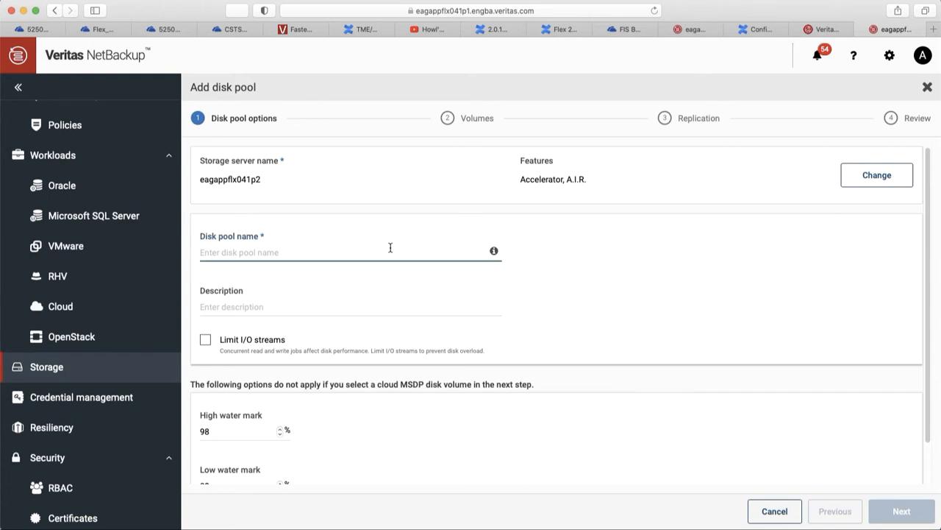
text(A)
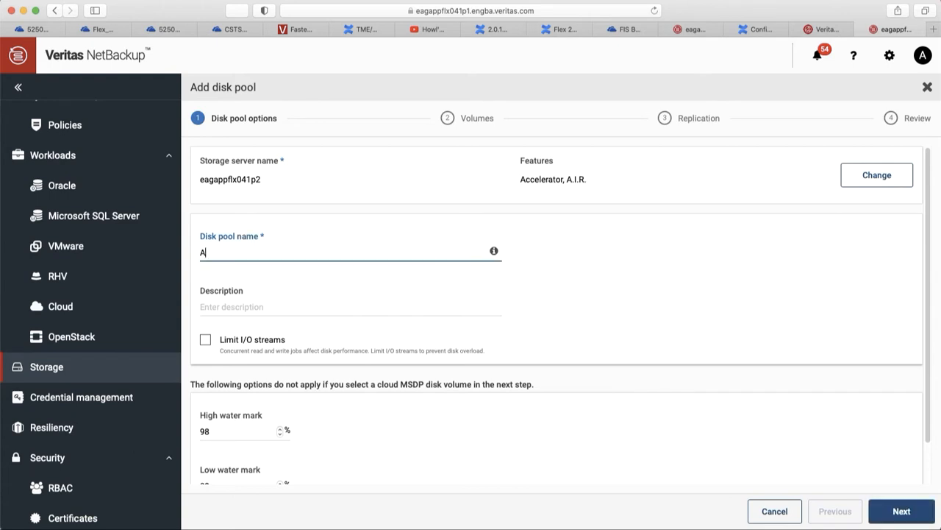
text(WSD)
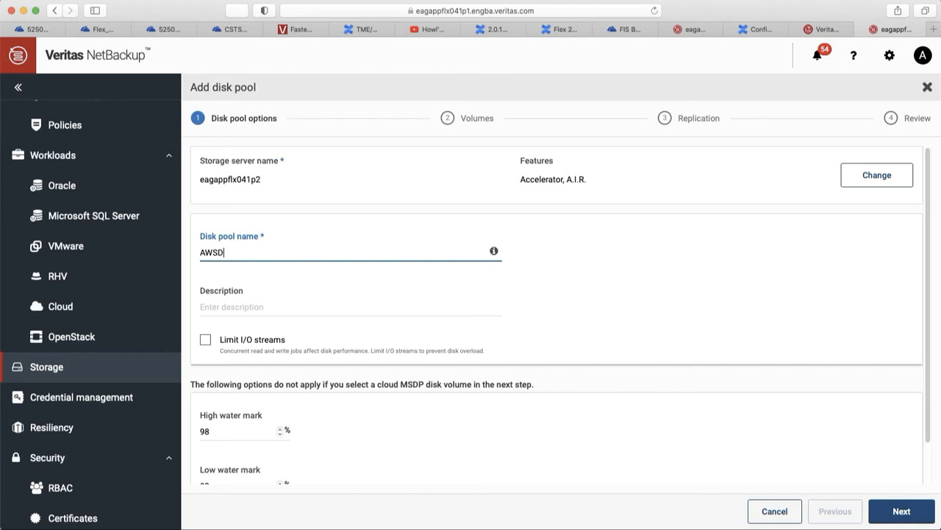
text(EMO)
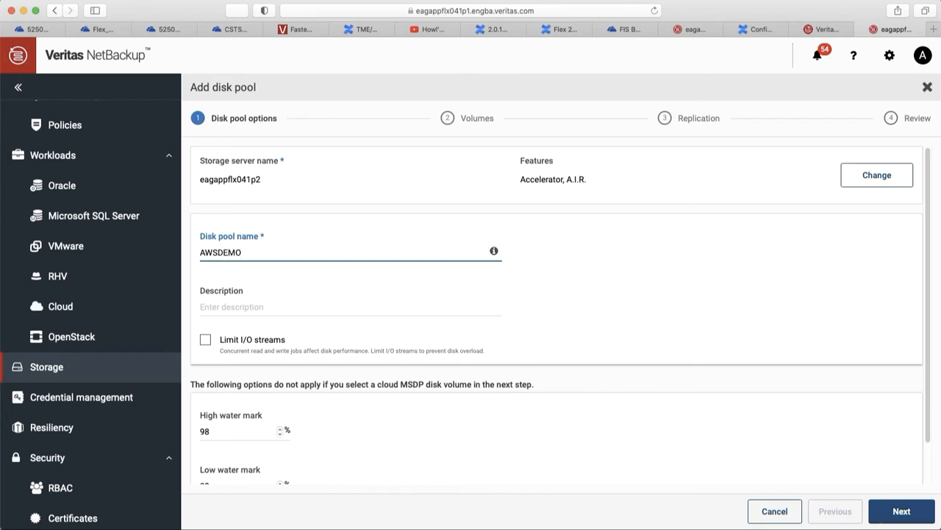
scroll(down, 3)
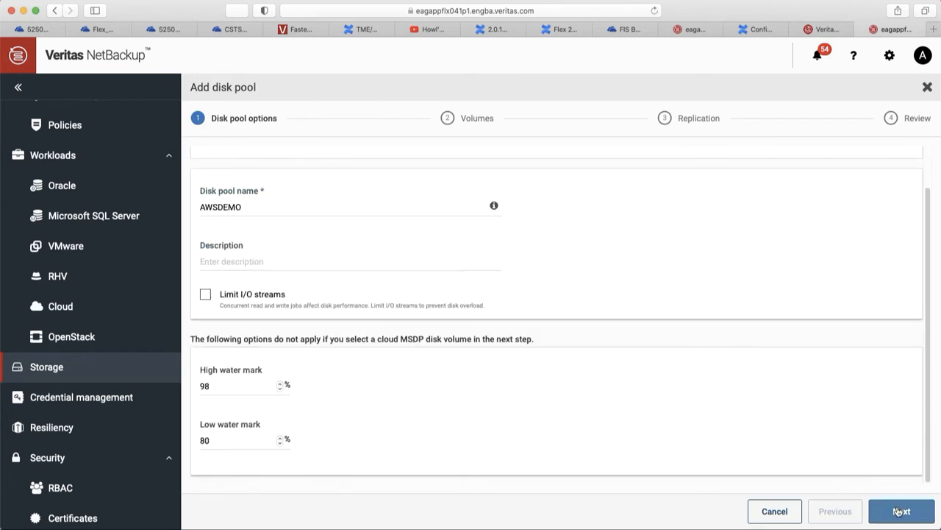
click(901, 510)
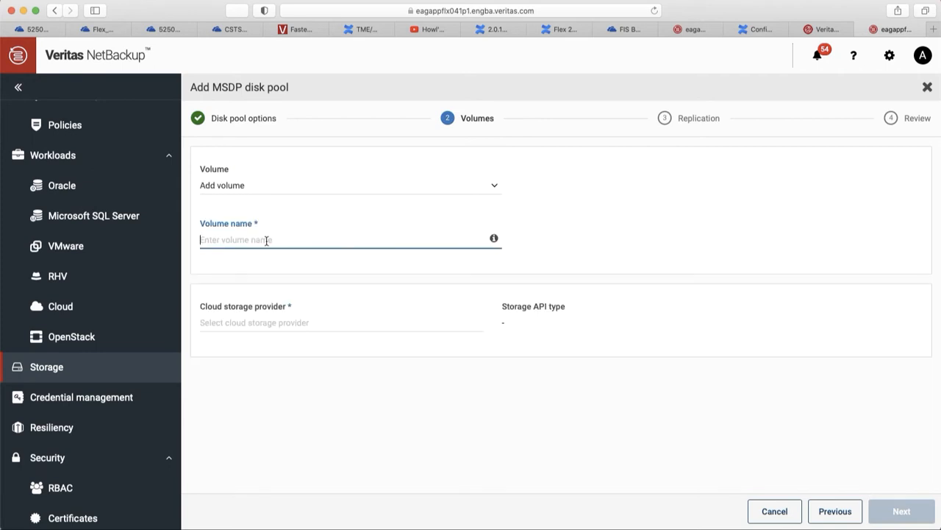
Name the volume awsdemo and select Amazon as the cloud storage provider
text(aws)
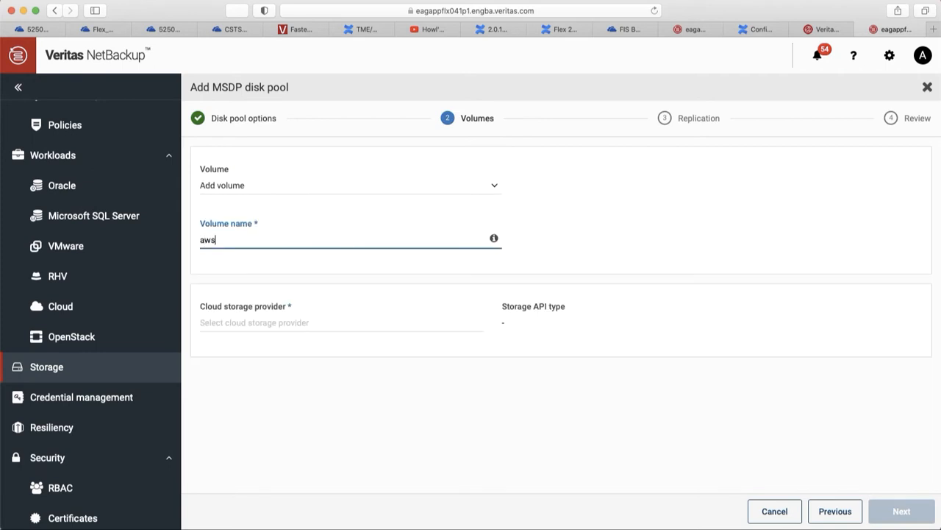
text(dem)
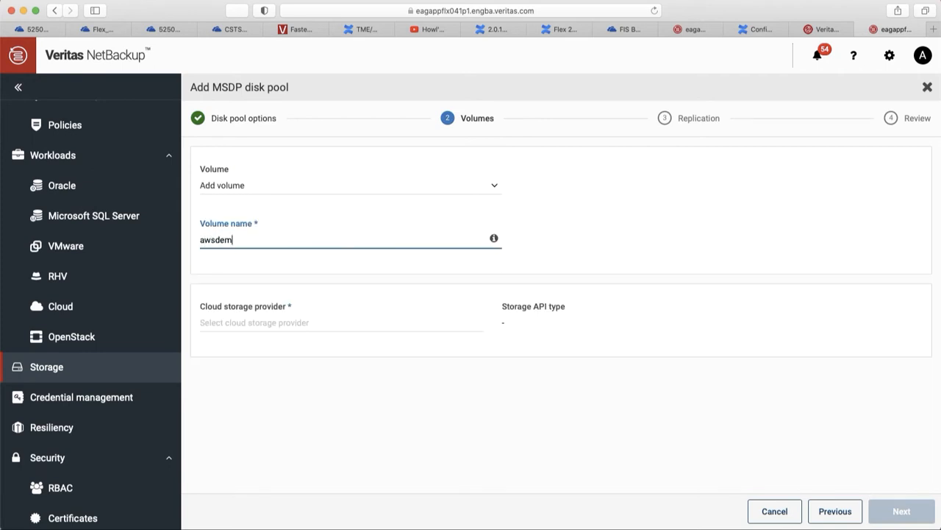
text(o)
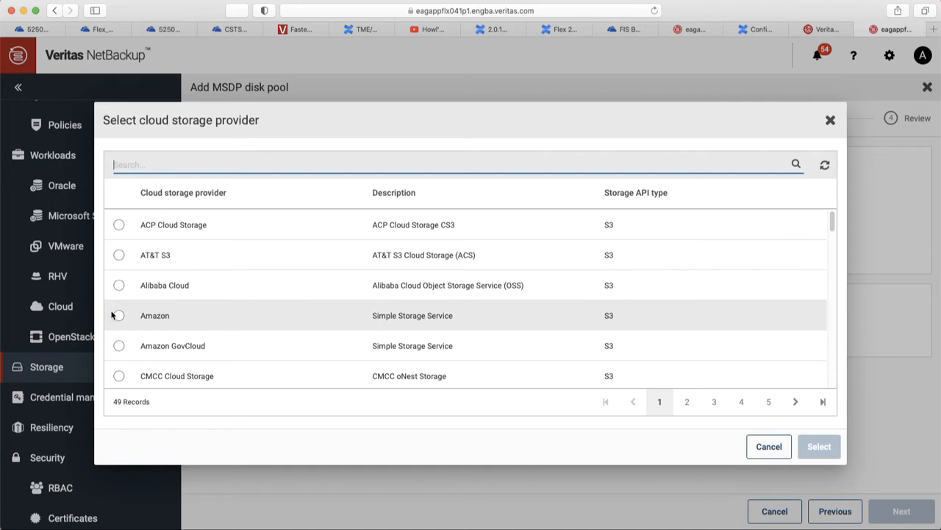
click(118, 315)
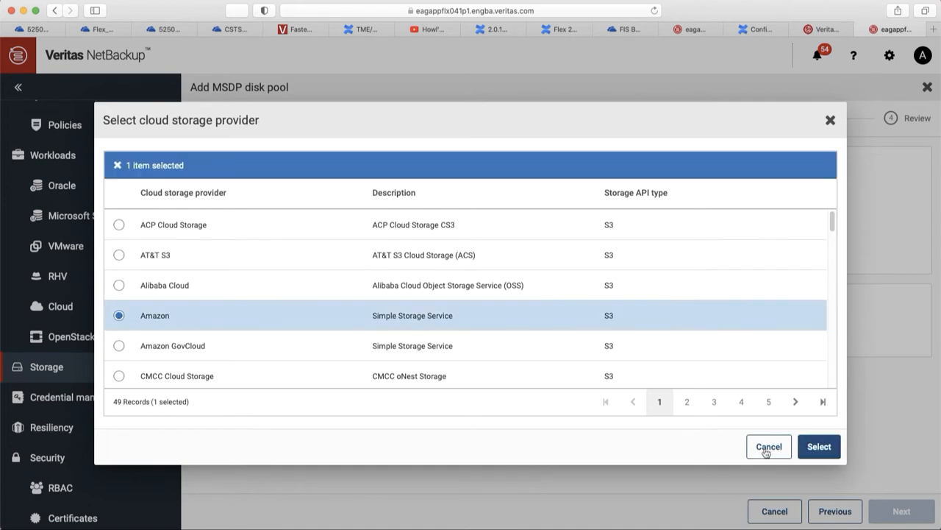
click(819, 447)
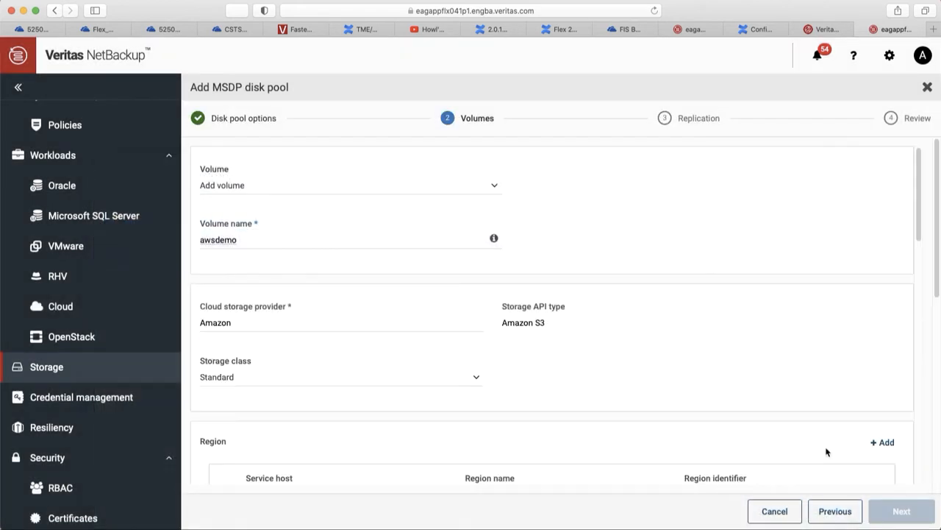
scroll(down, 3)
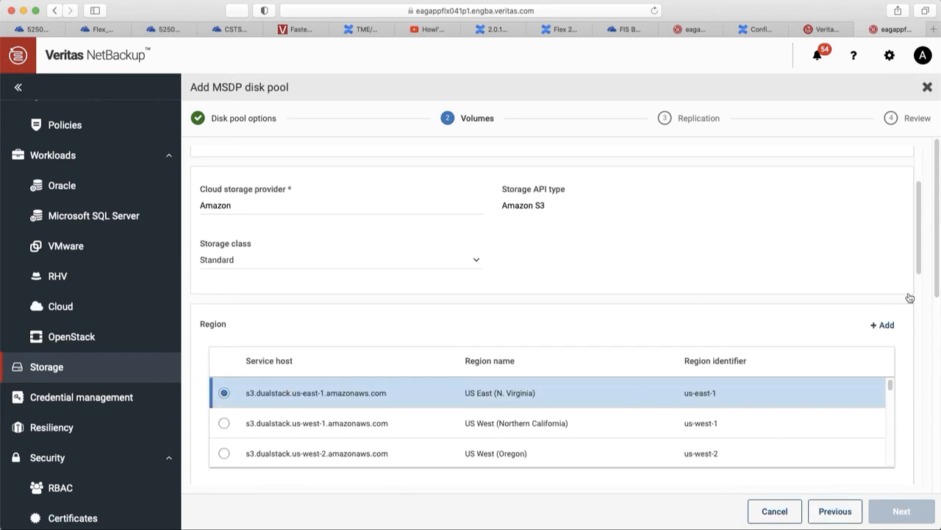
scroll(down, 3)
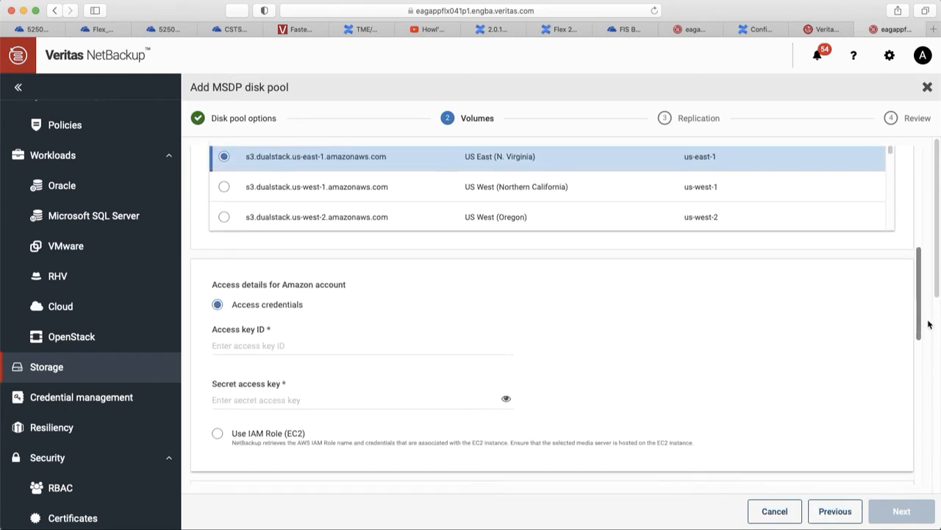
scroll(down, 3)
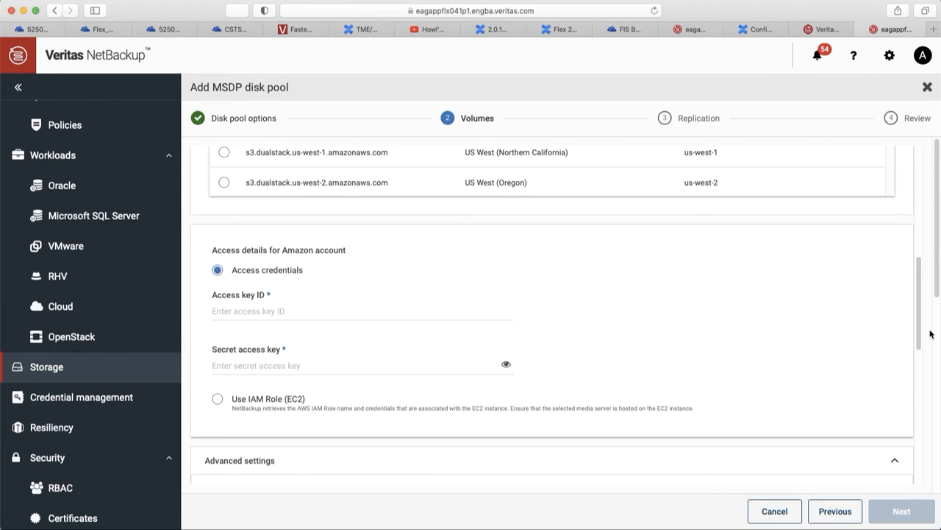
right_click(288, 365)
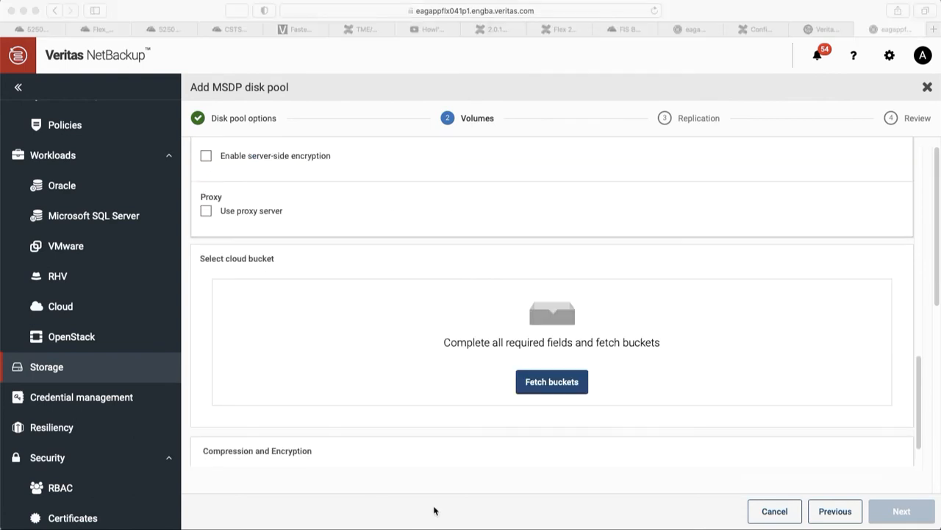
Add and select the awsdemo-1 bucket in us-east-1, then reach Replication
click(551, 381)
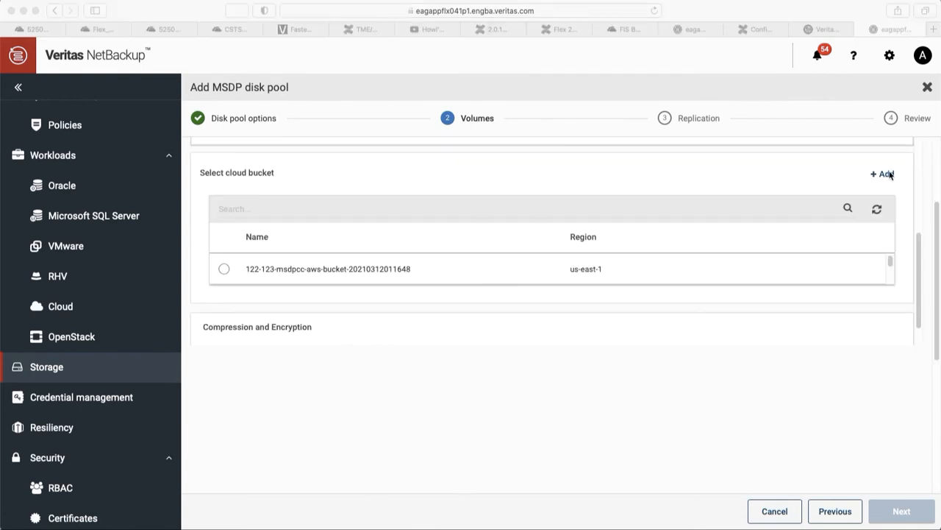
click(882, 173)
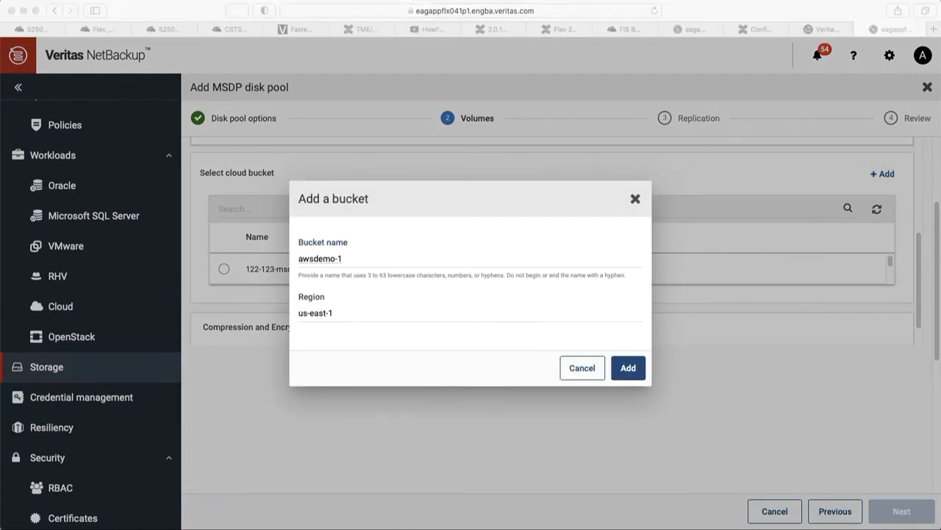
click(627, 368)
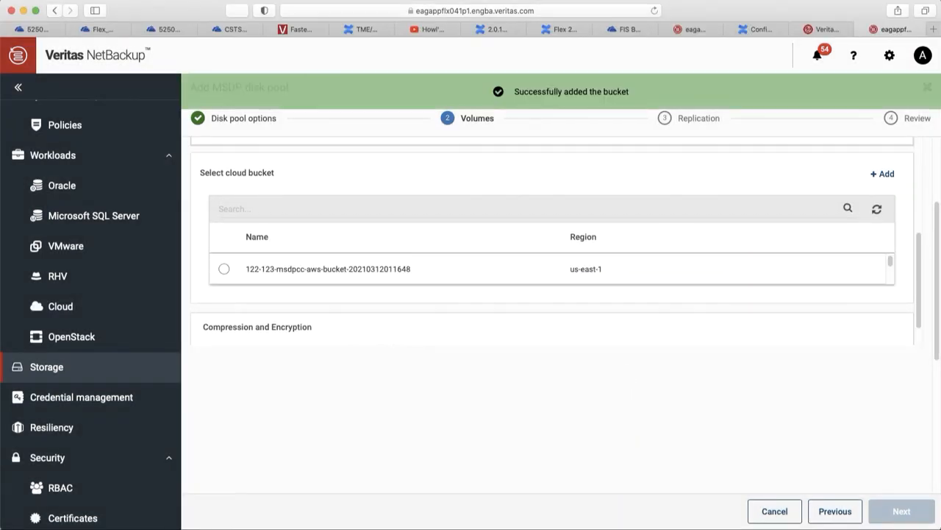
text(aws)
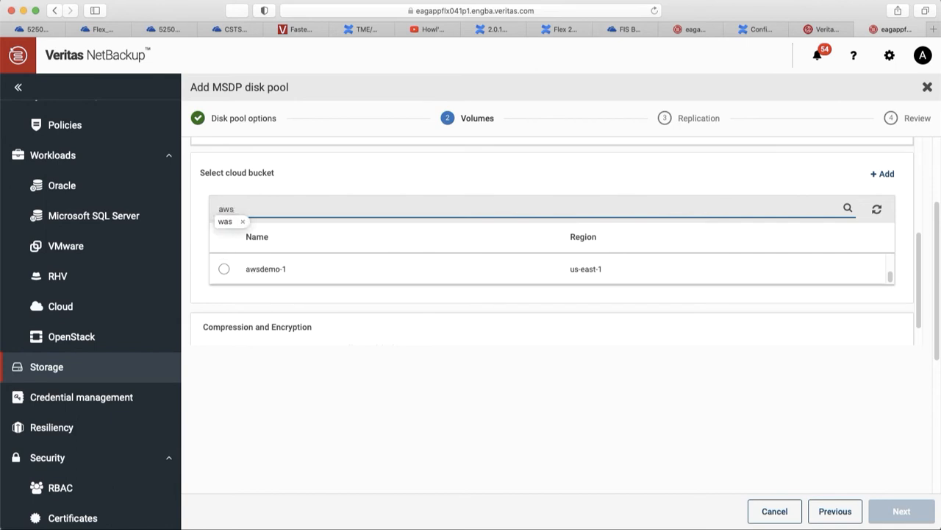
click(224, 268)
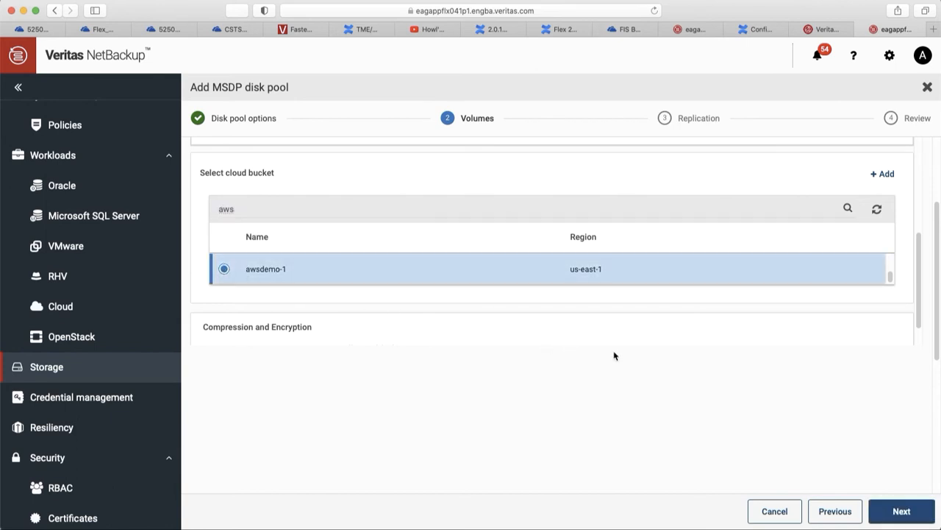
click(900, 510)
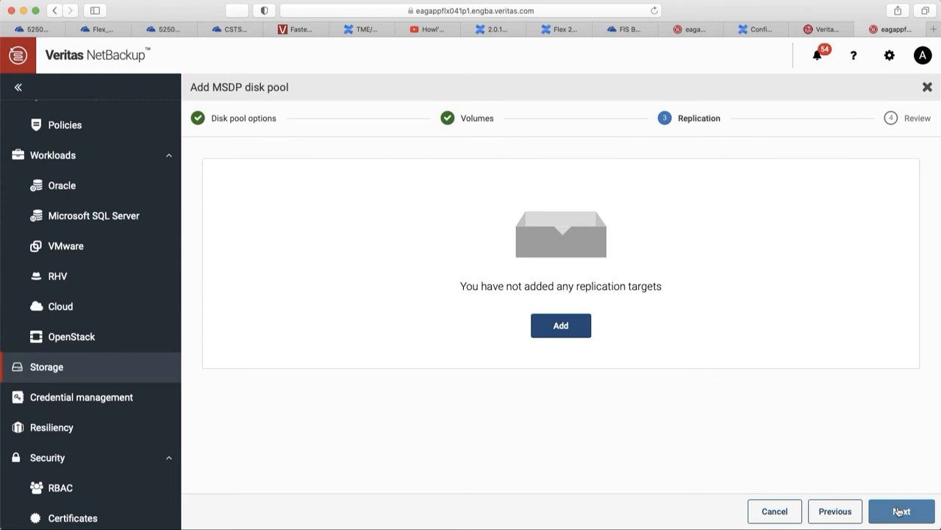
Skip replication, review the summary, and finish creating disk pool AWSDEMO
click(901, 511)
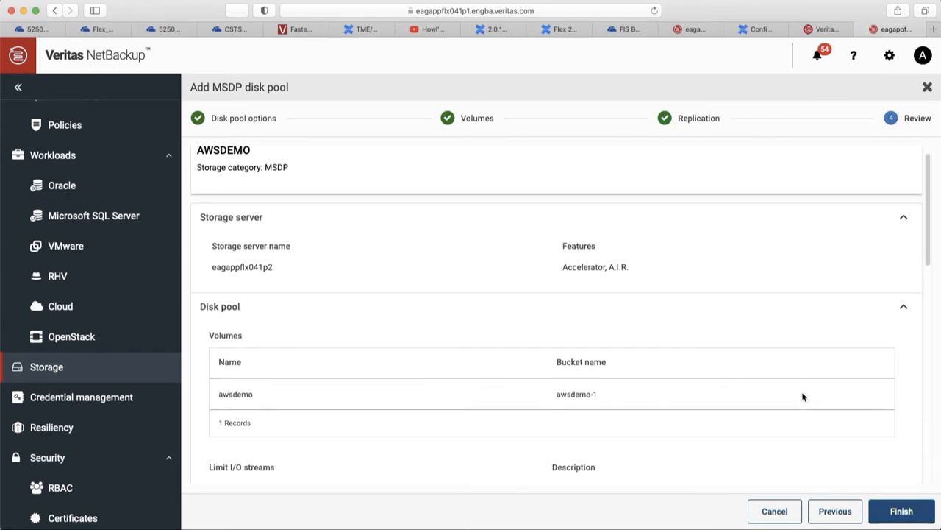
scroll(down, 3)
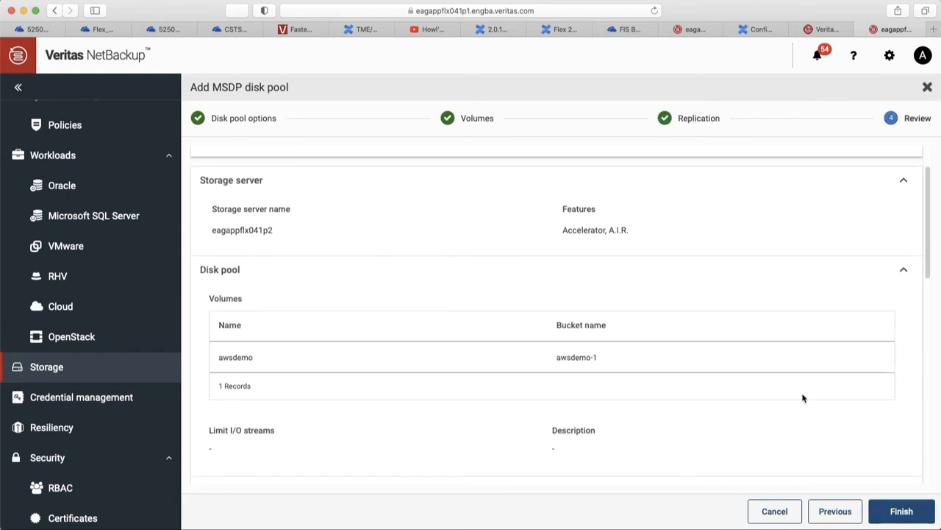
scroll(down, 3)
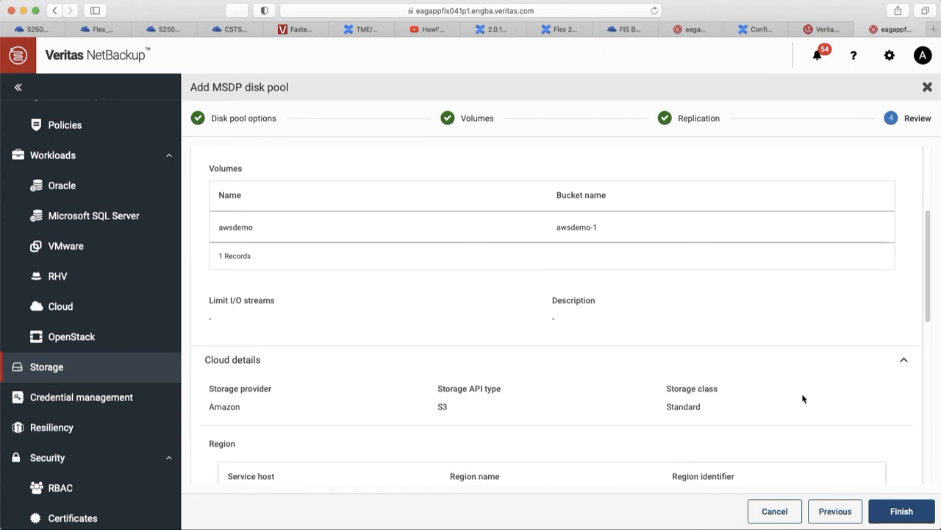
scroll(down, 3)
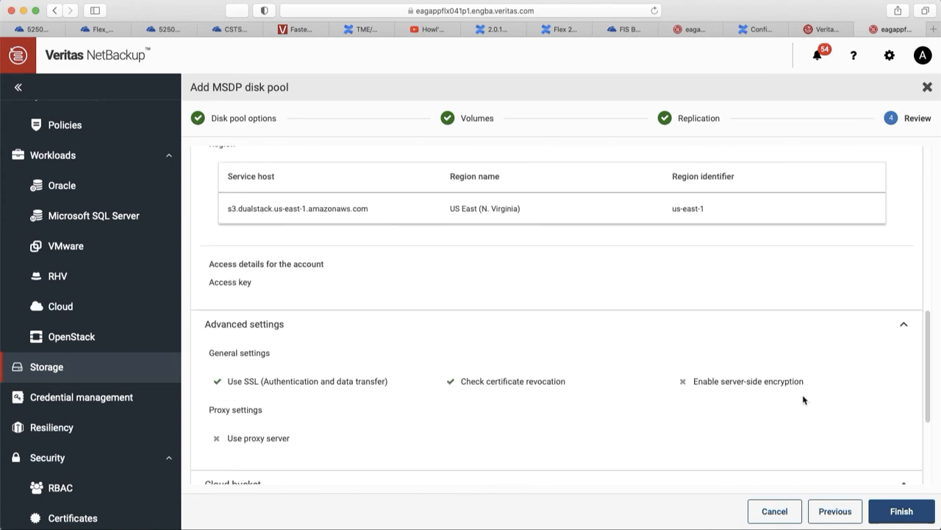
scroll(down, 3)
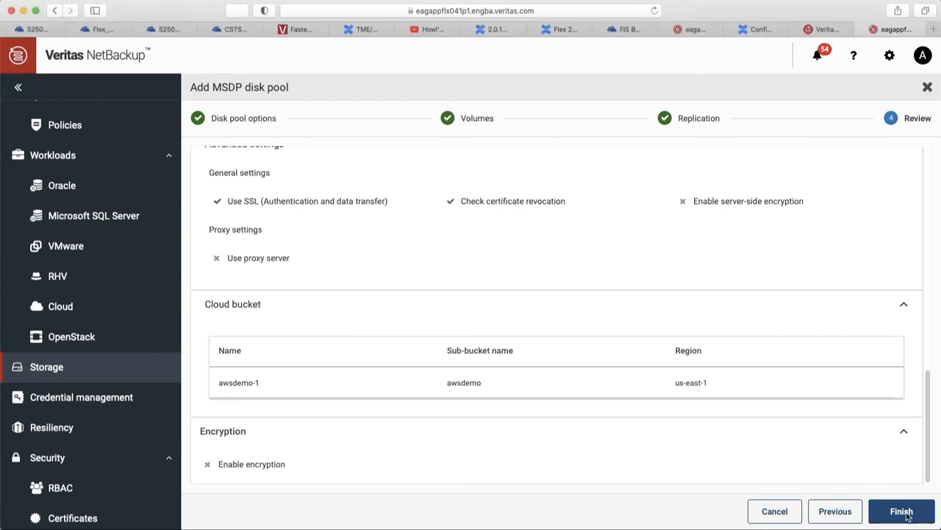
click(900, 510)
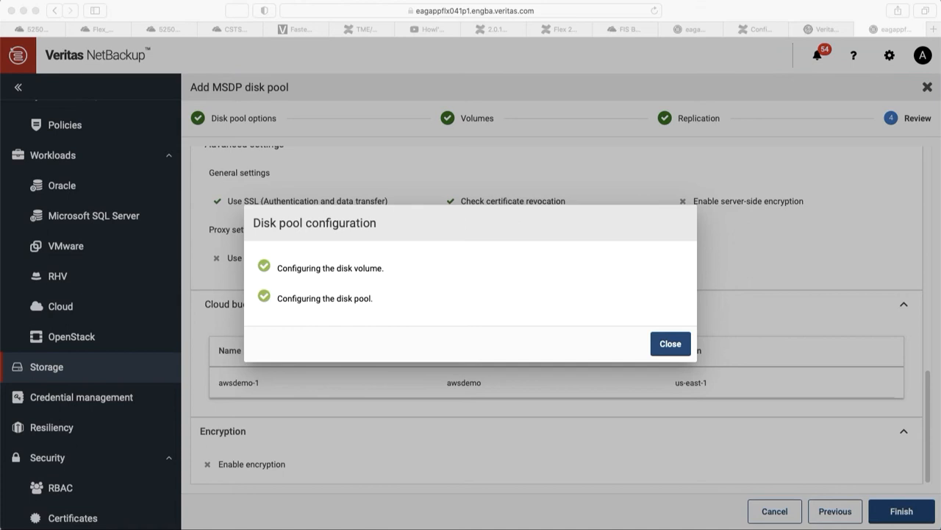
mouse_move(616, 430)
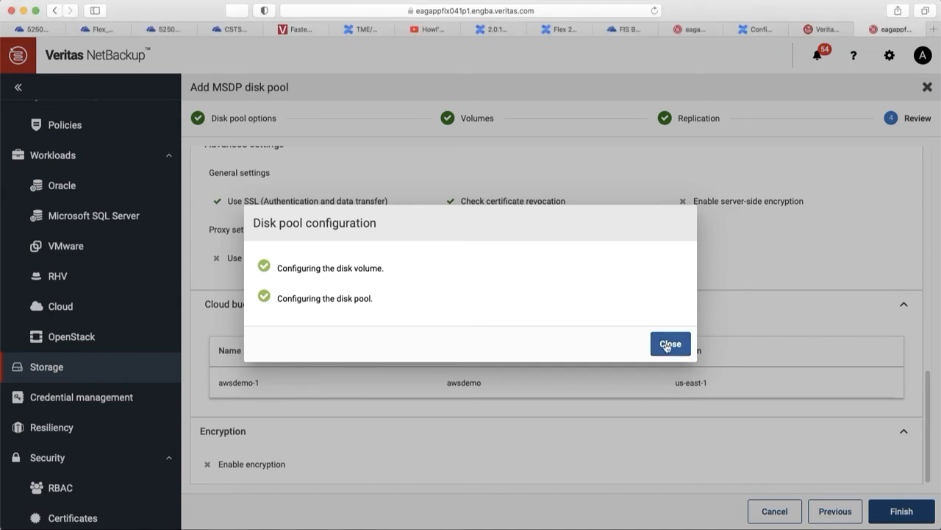
click(669, 343)
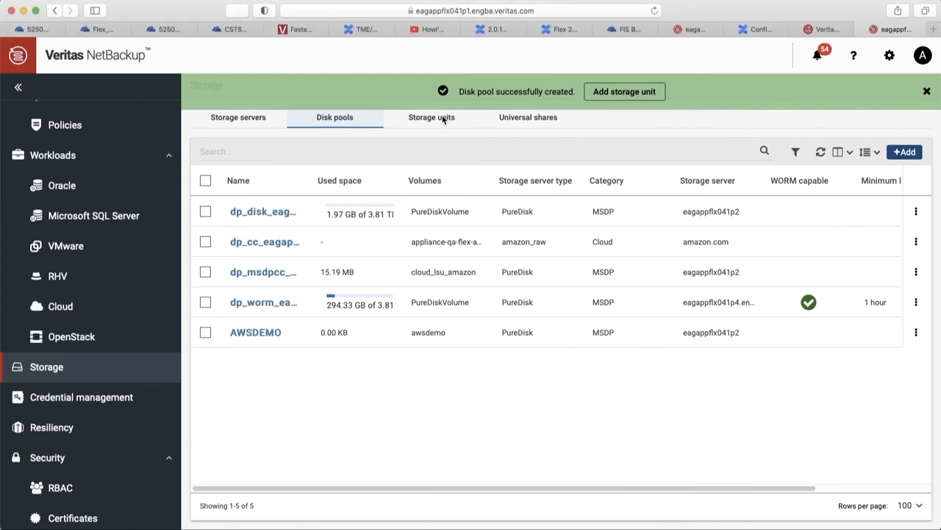
Begin adding a Media Server Deduplication Pool (MSDP) storage unit
click(432, 117)
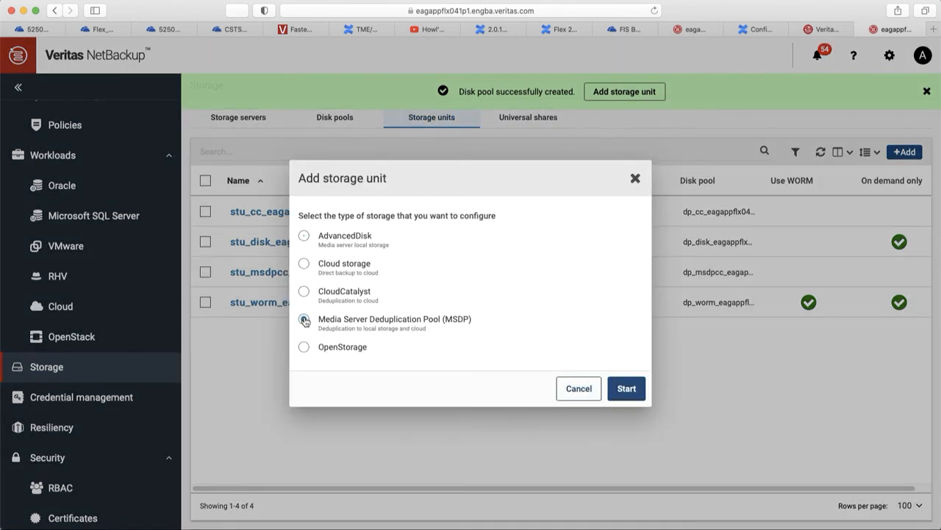
click(304, 321)
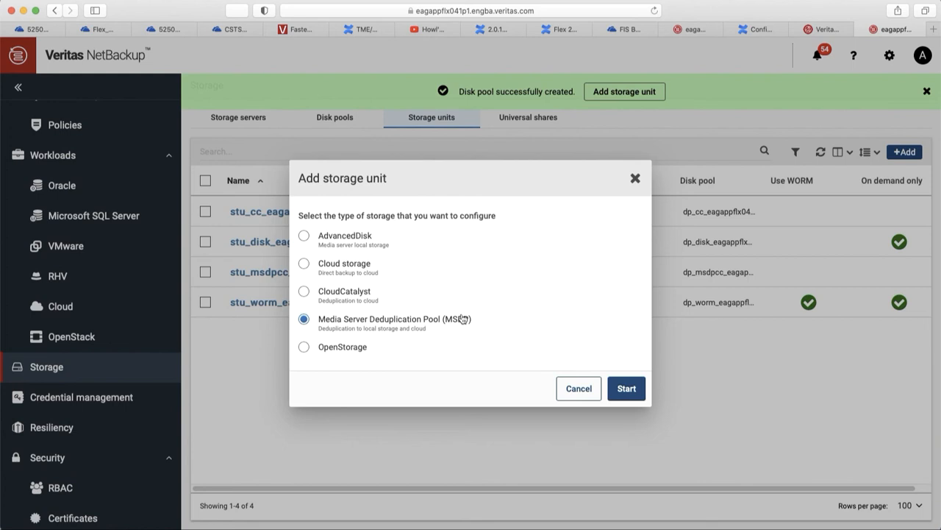
mouse_move(626, 388)
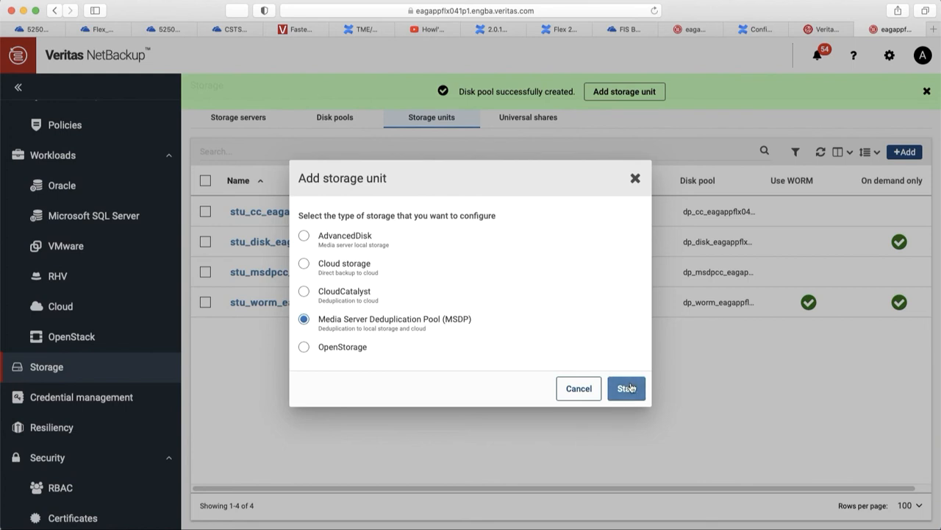
click(626, 387)
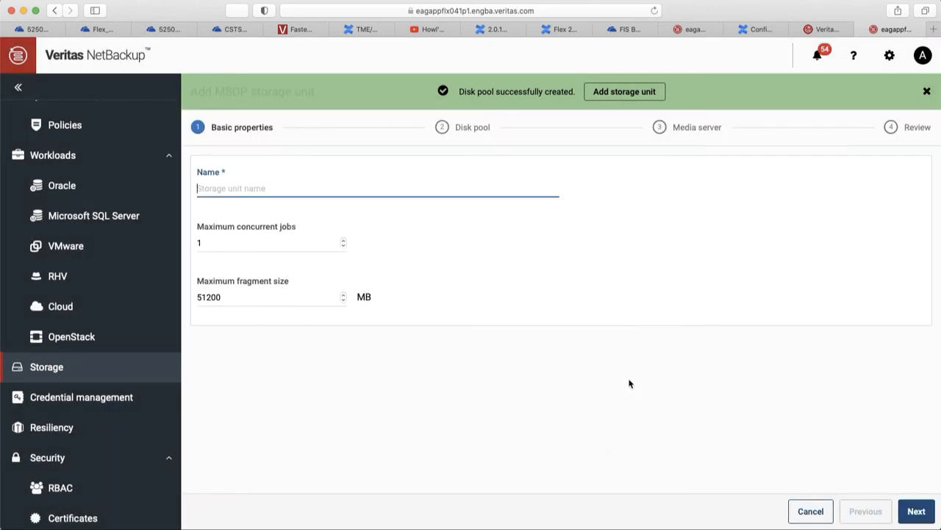
Name the storage unit awsdemo with 20 maximum concurrent jobs
text(awsdemo)
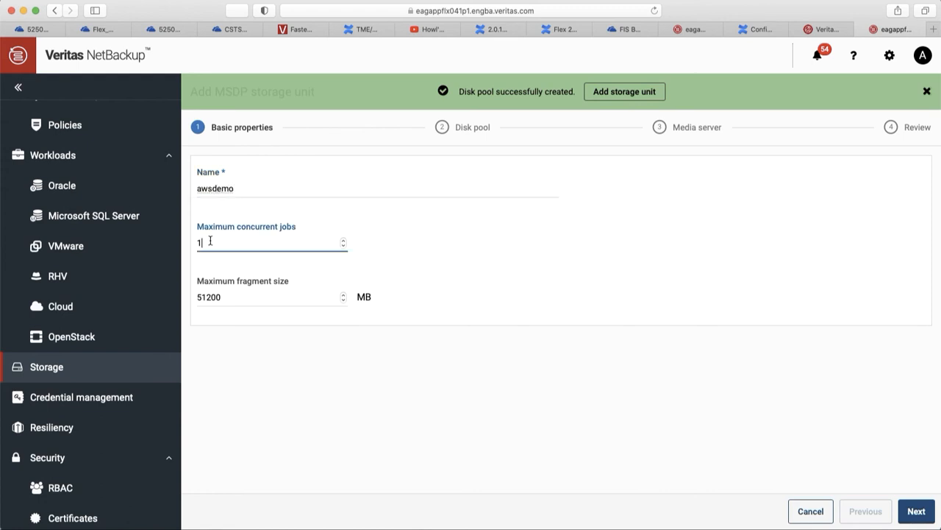
text(20)
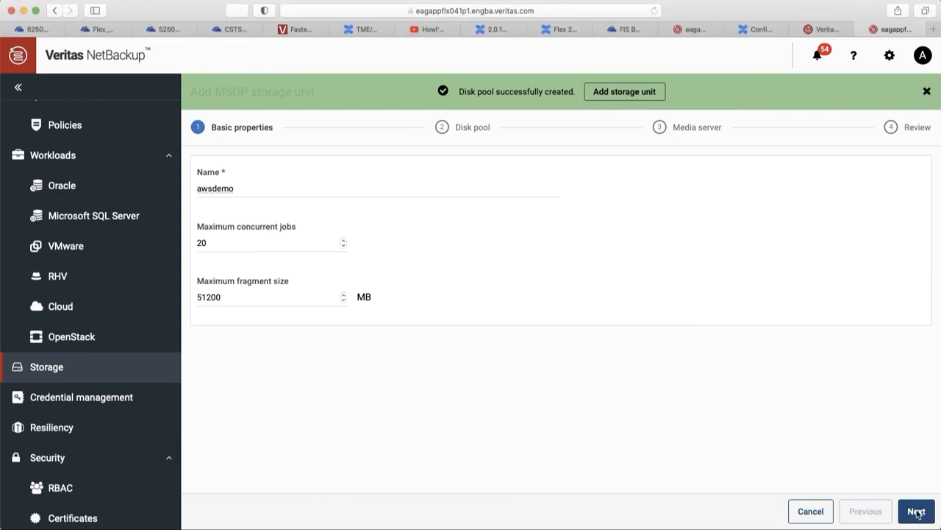
click(915, 511)
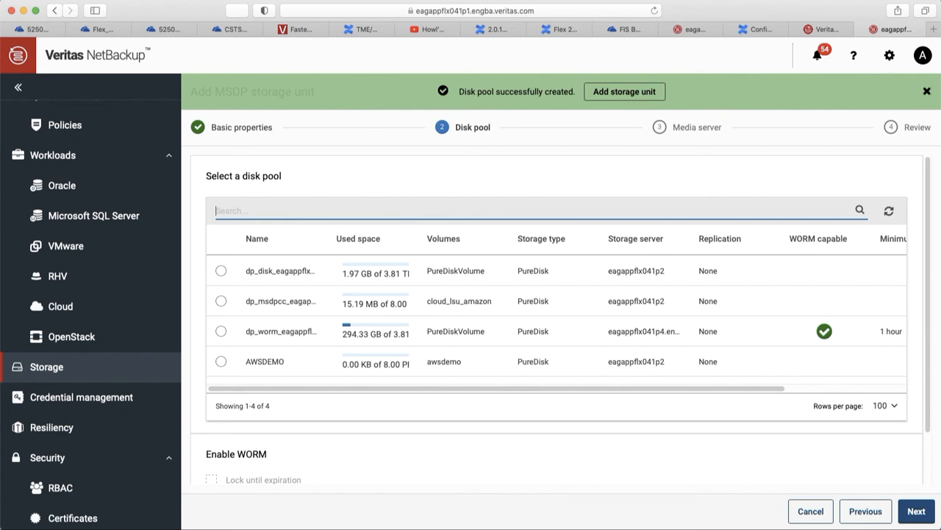
mouse_move(226, 376)
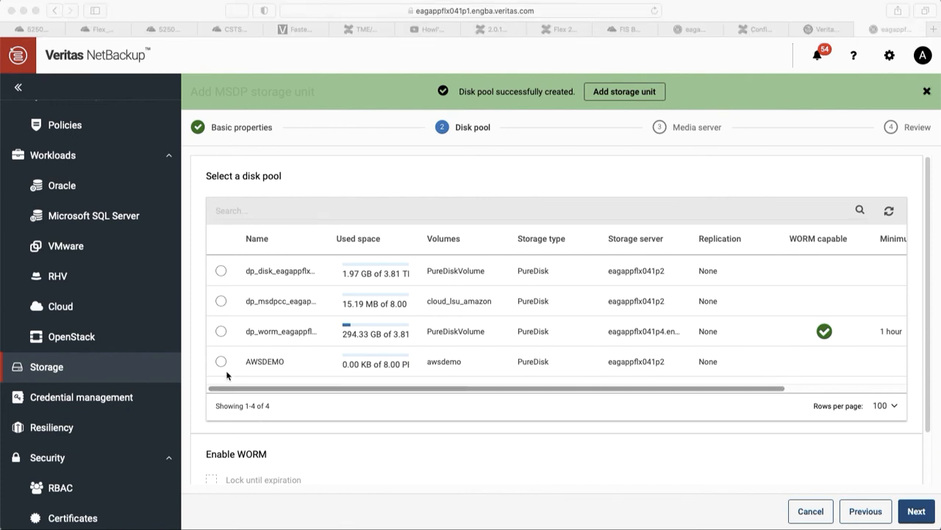
Select disk pool AWSDEMO, keep automatic media server selection, and save the unit
click(221, 361)
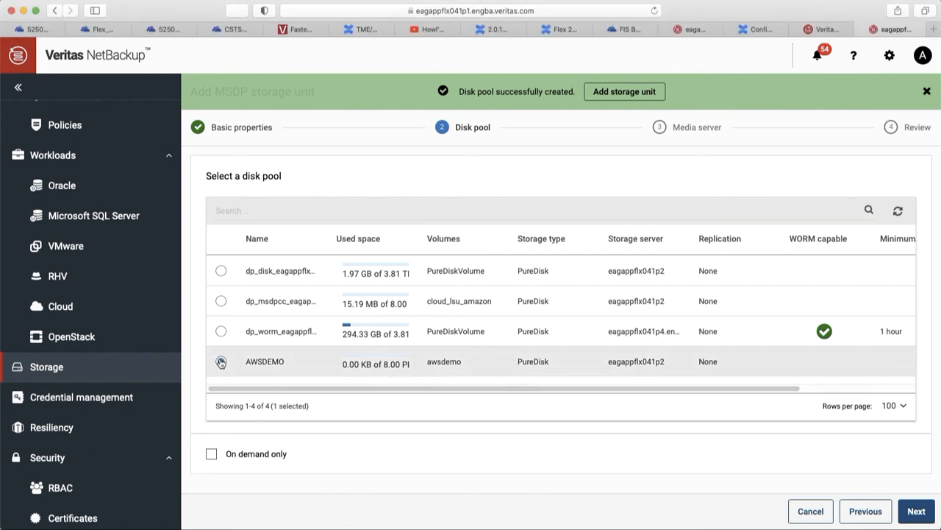
click(221, 361)
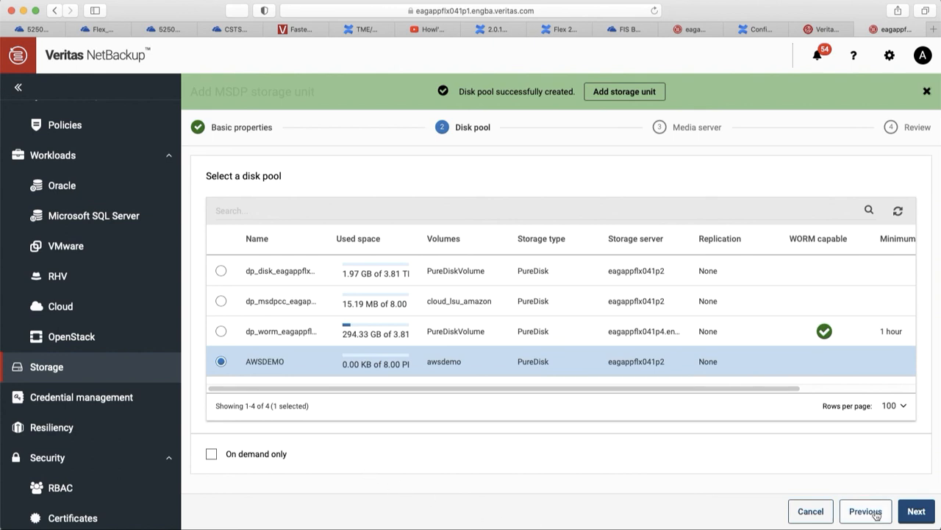
click(916, 511)
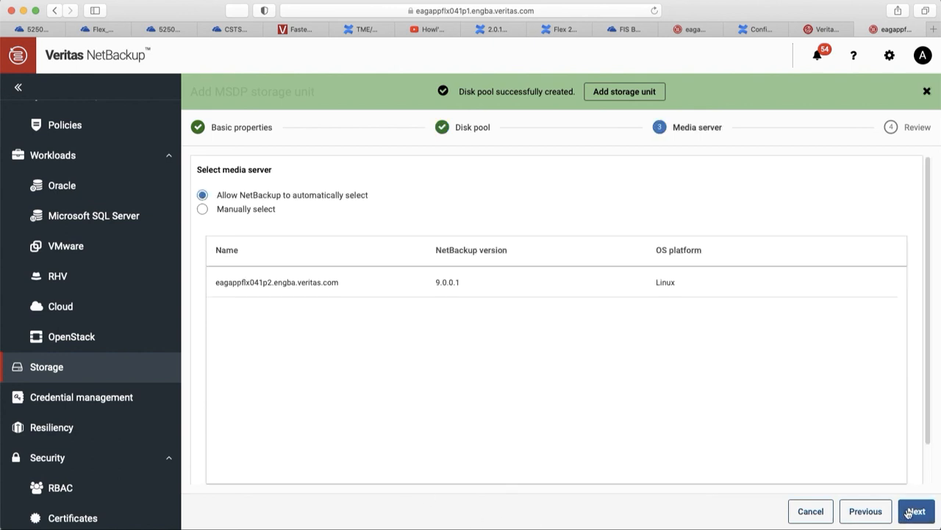
click(915, 511)
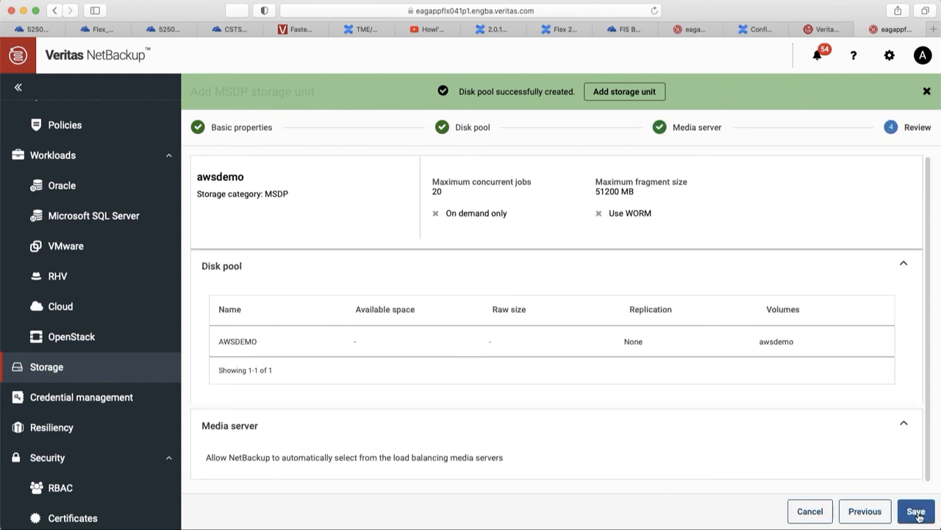
click(915, 511)
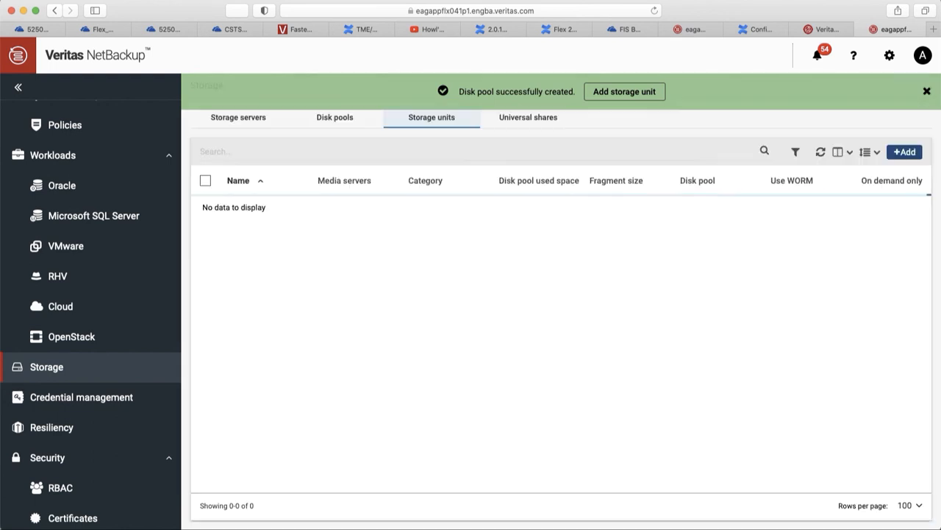